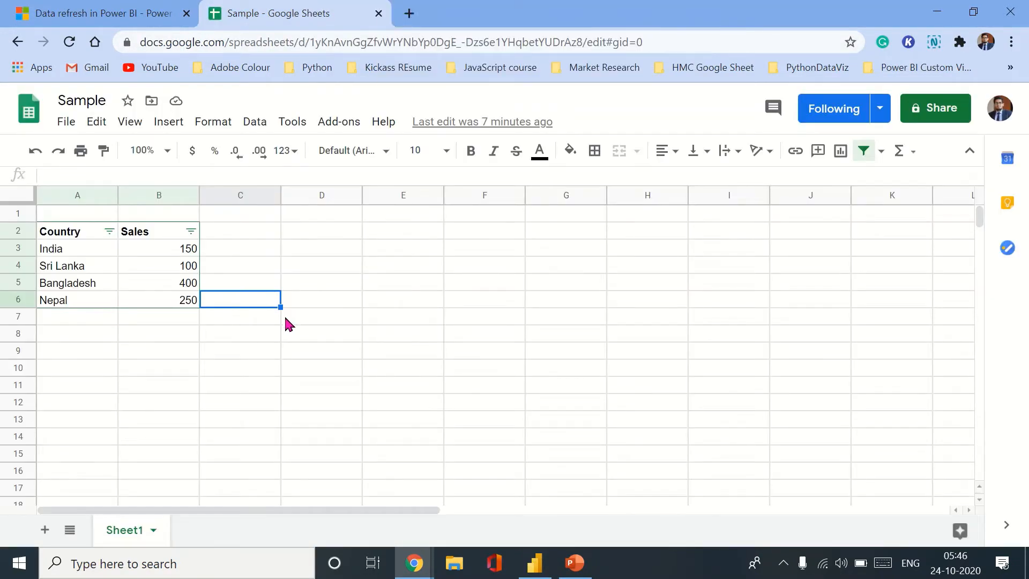
pyautogui.moveTo(278, 322)
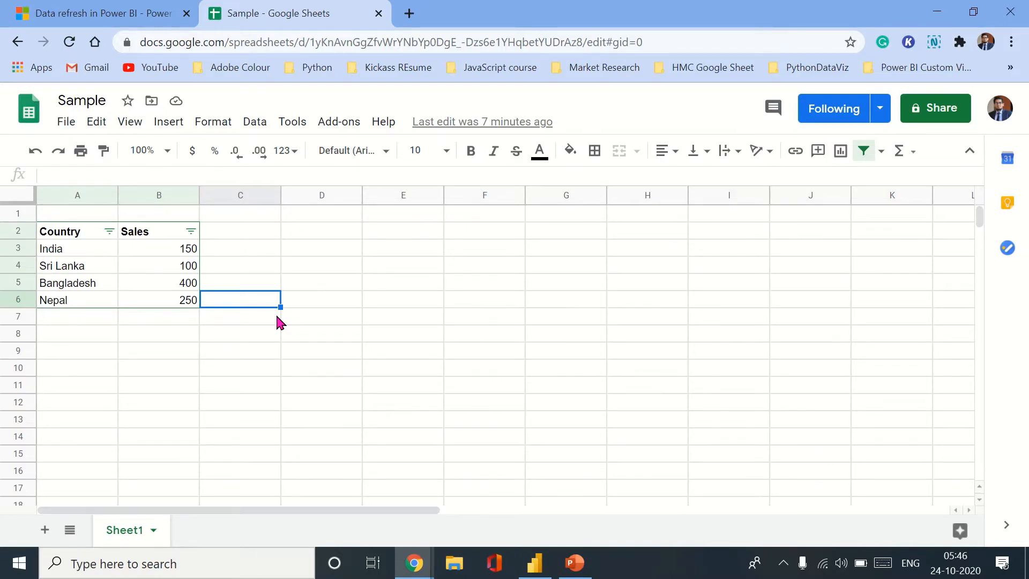
pyautogui.moveTo(568, 512)
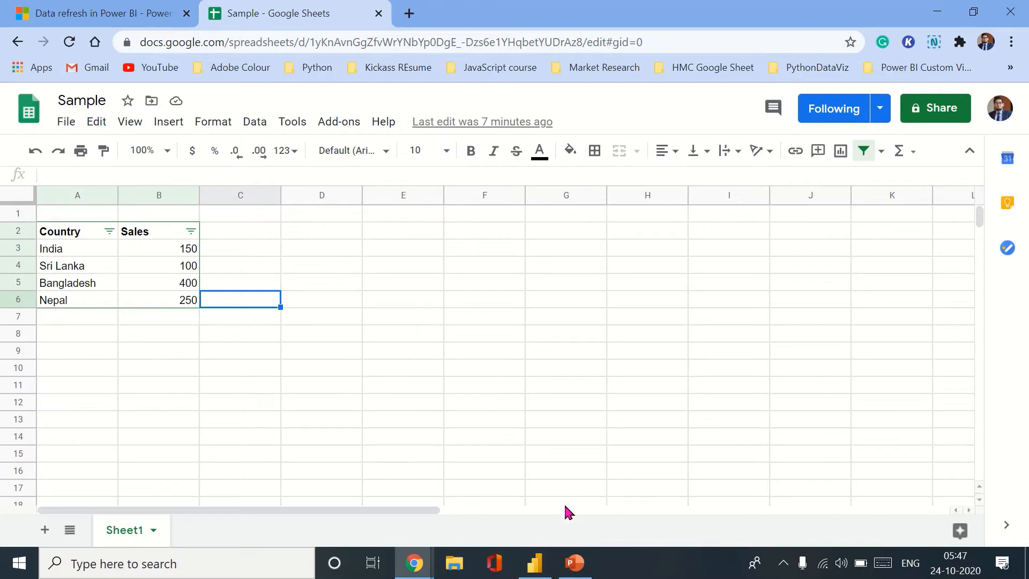
# In the report, start a Web data source connection from Get Data and cancel it without adding data.
pyautogui.click(534, 562)
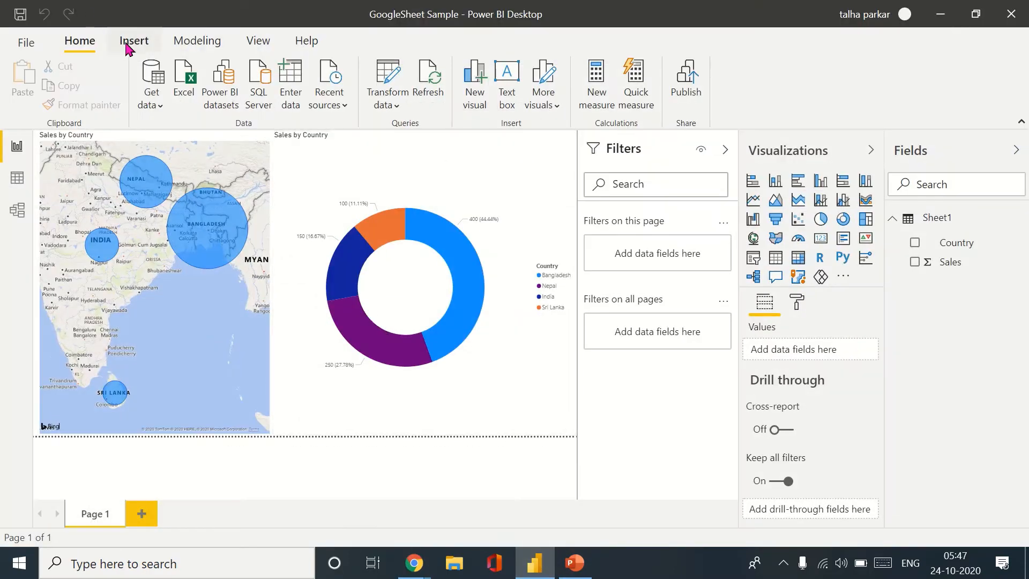
pyautogui.click(150, 84)
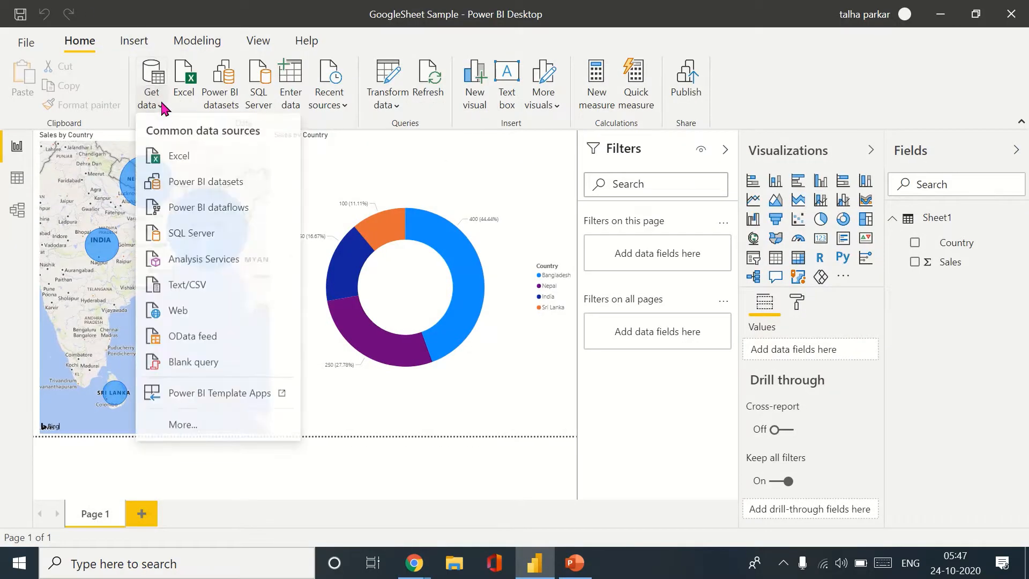
pyautogui.moveTo(186, 285)
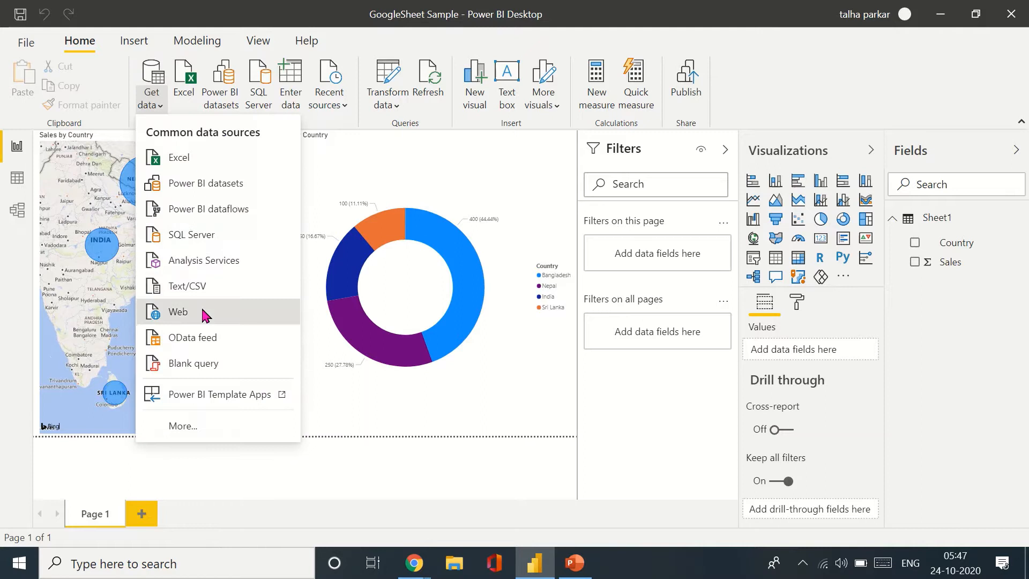
pyautogui.click(177, 312)
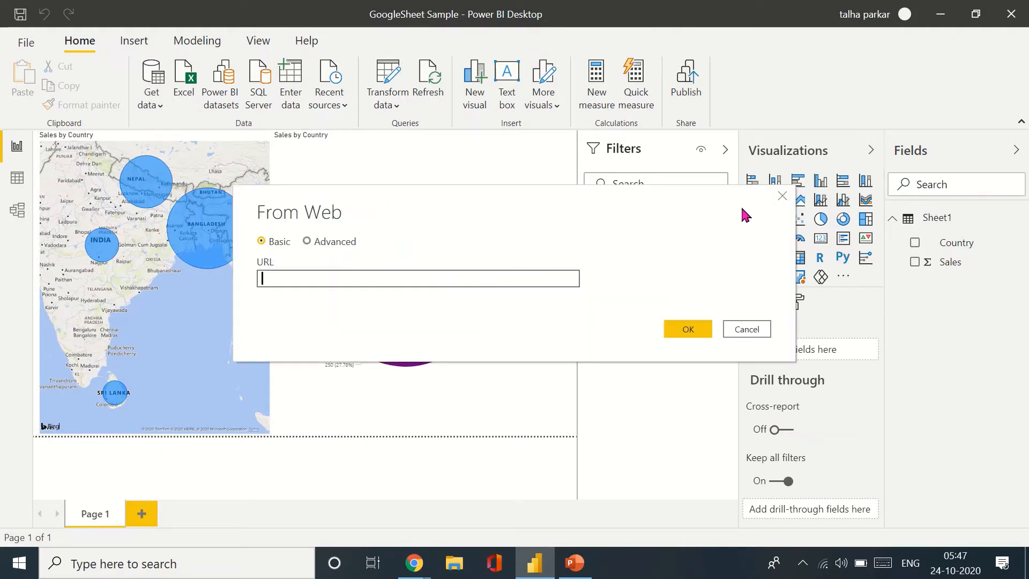
pyautogui.click(746, 329)
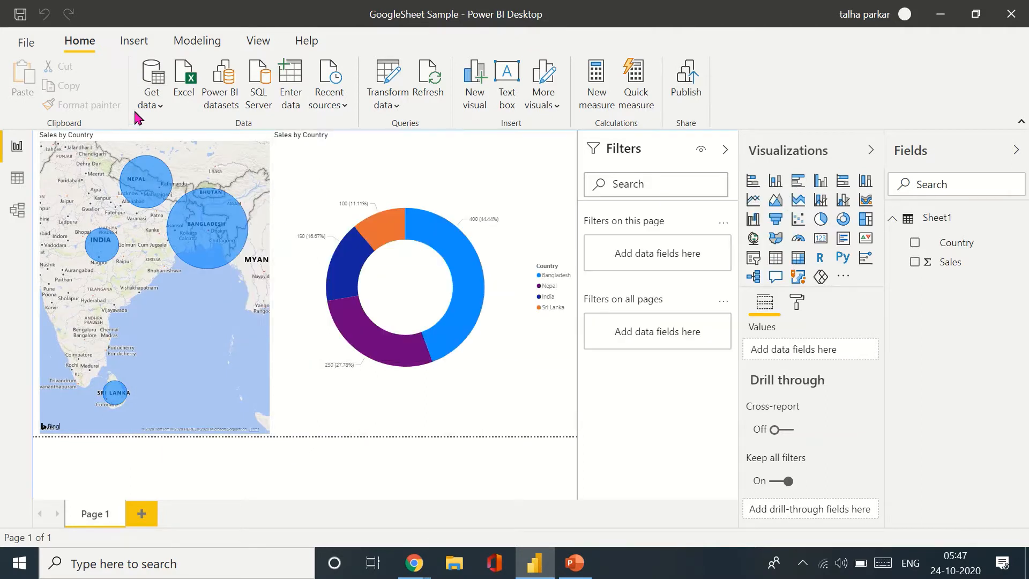
pyautogui.moveTo(439, 492)
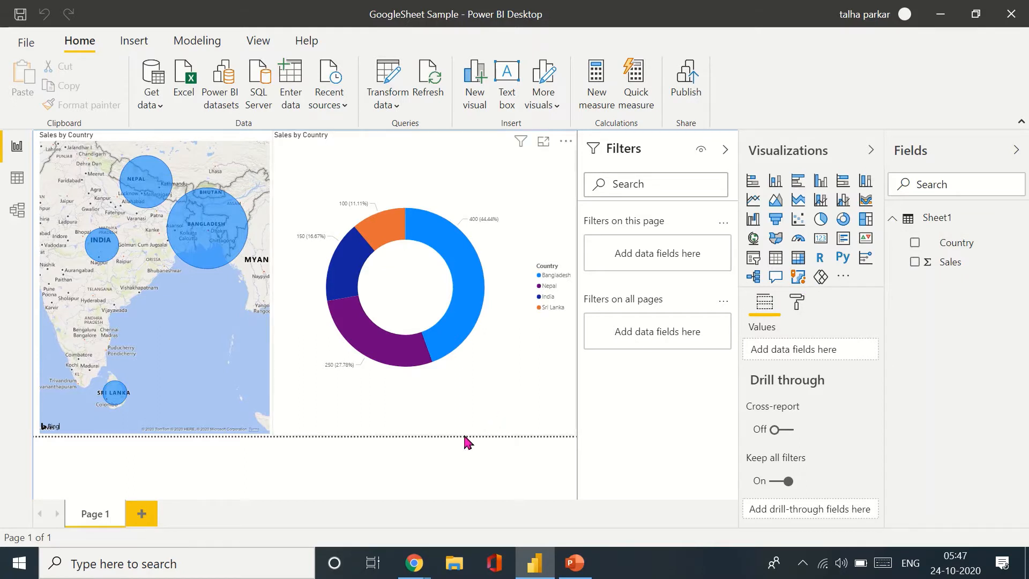
pyautogui.moveTo(504, 395)
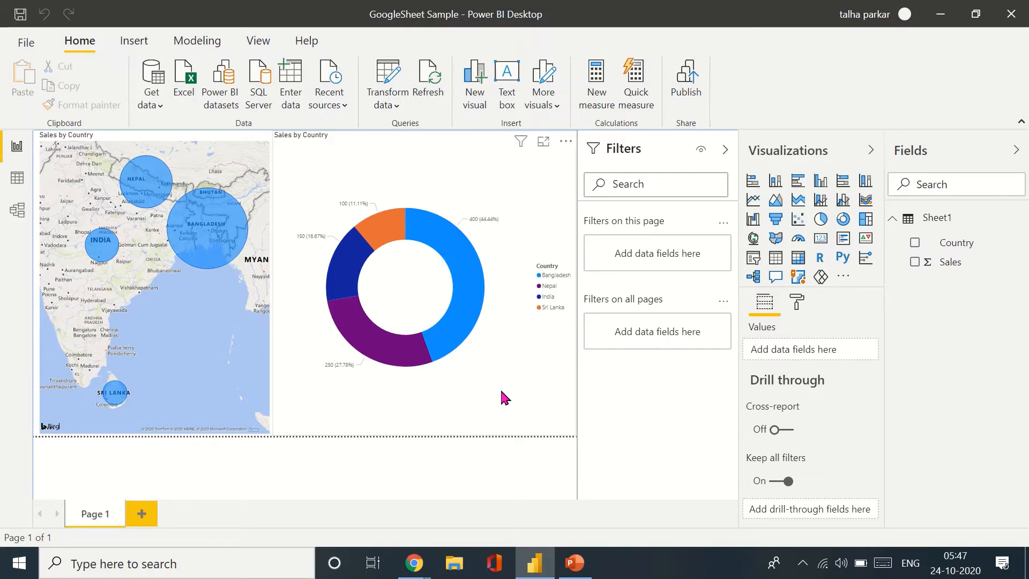
pyautogui.moveTo(596, 83)
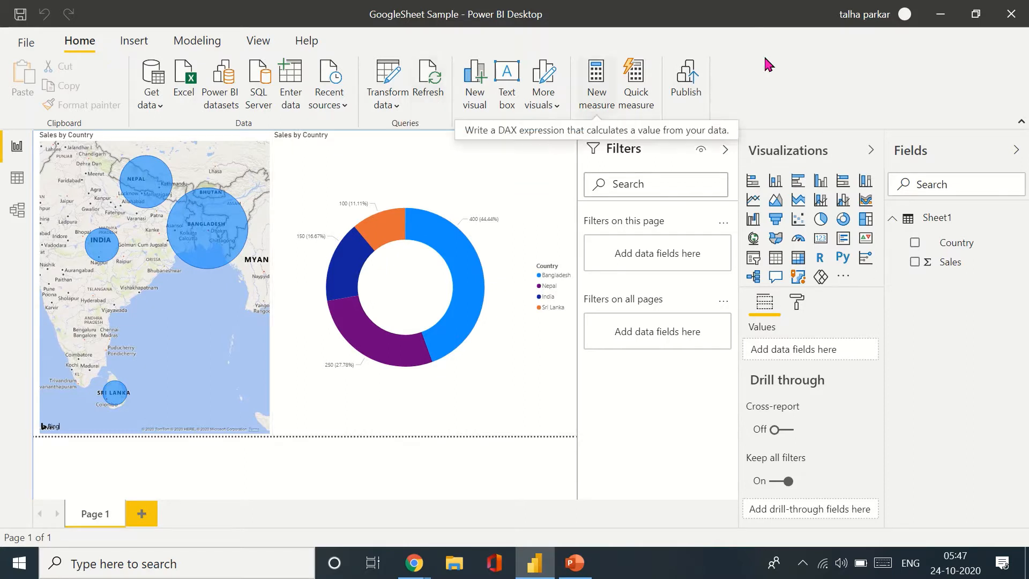
pyautogui.moveTo(751, 99)
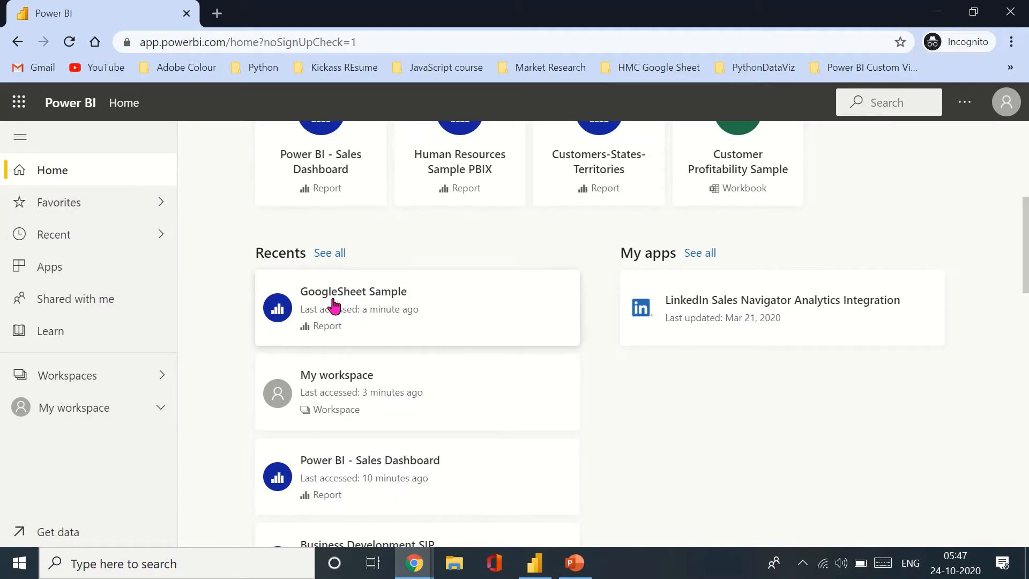
# View the GoogleSheet Sample report online from Recents, then minimize the browser to return to Desktop.
pyautogui.click(353, 292)
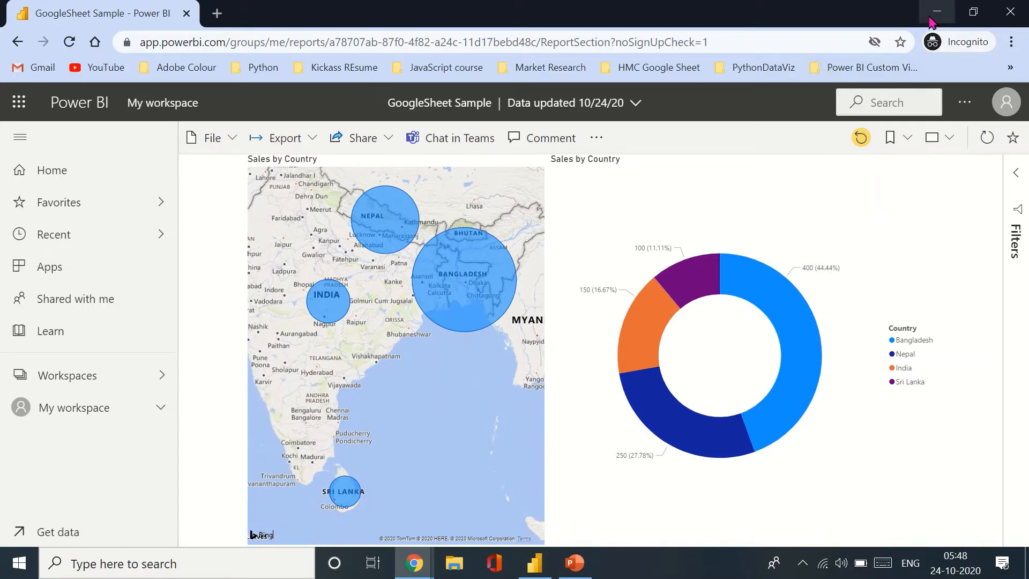
pyautogui.click(533, 563)
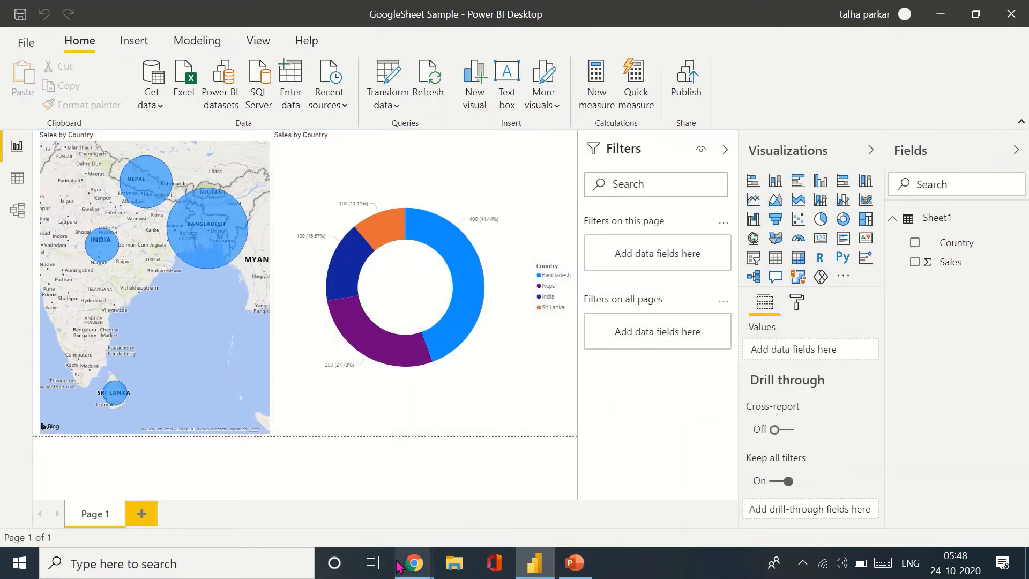
# Enter Bhutan and Myanmar below Nepal in column A with sales 200 and 300 in column B.
pyautogui.click(411, 563)
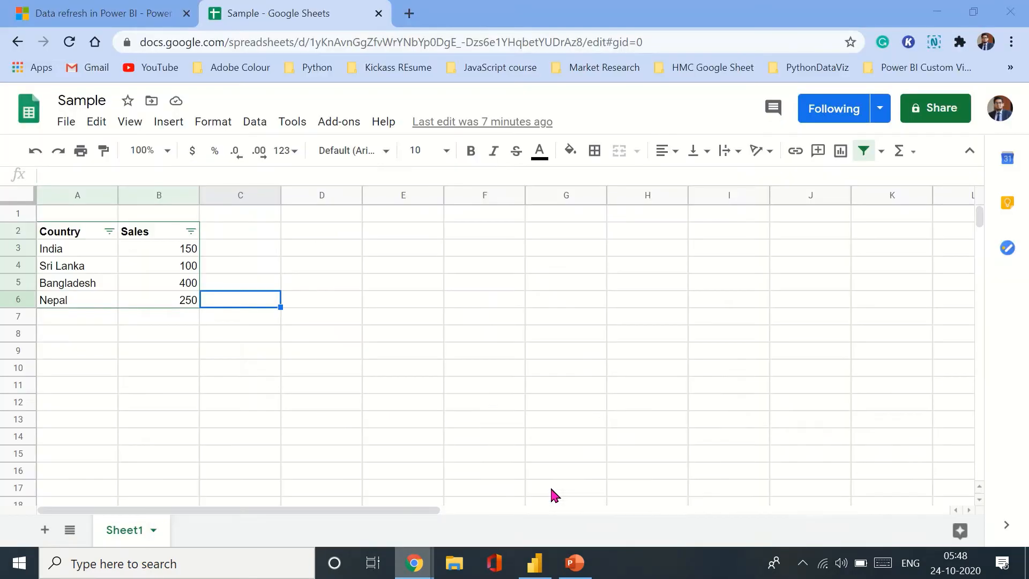
pyautogui.click(77, 315)
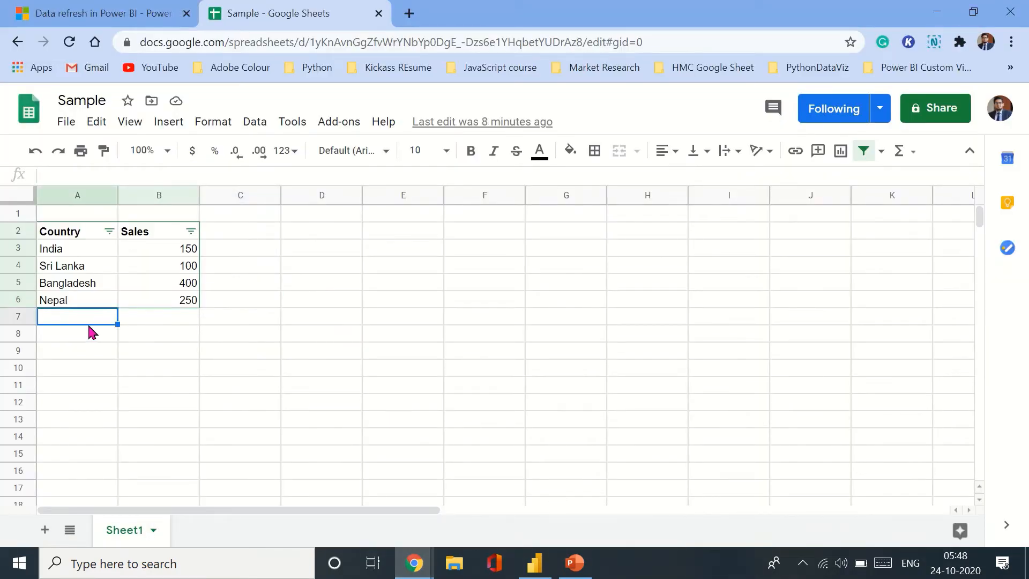
pyautogui.write('Bhutan')
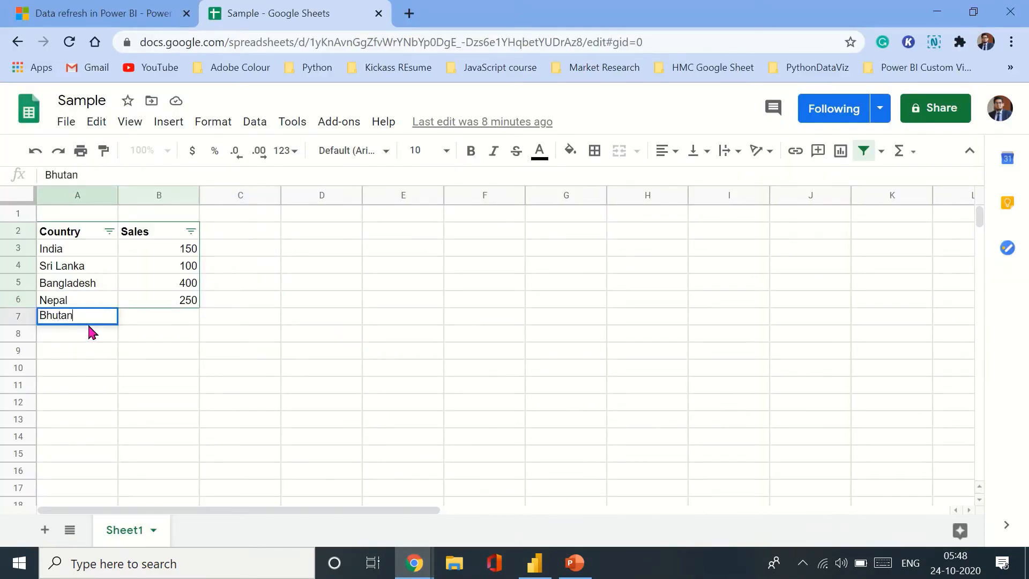
pyautogui.write('Myanmar')
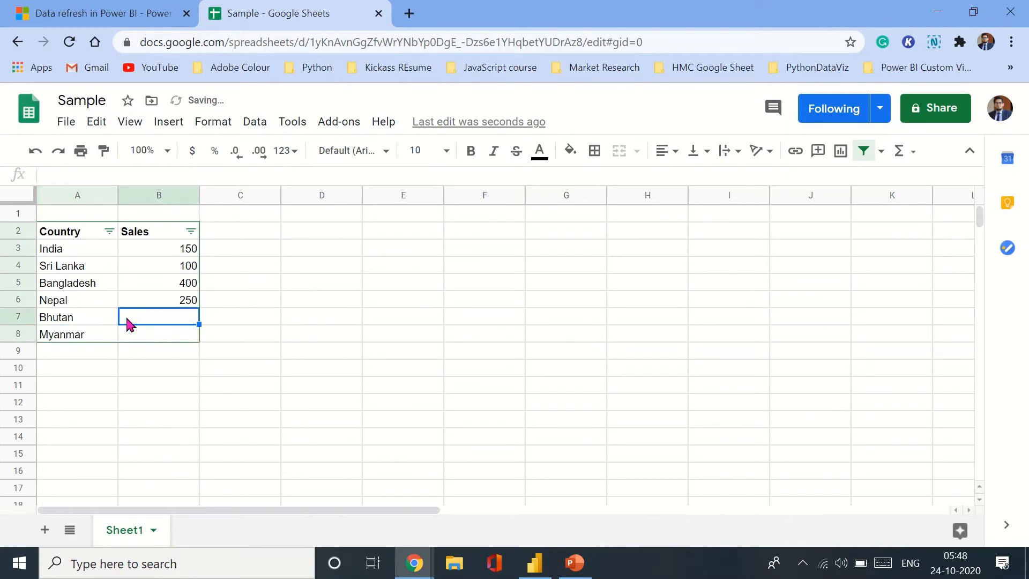
pyautogui.write('2')
pyautogui.click(159, 334)
pyautogui.write('3')
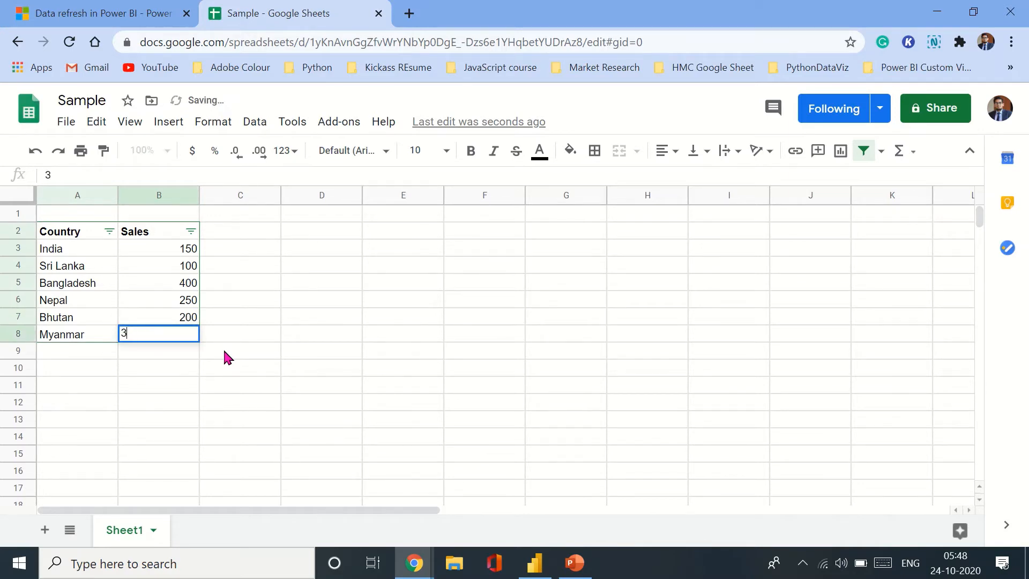
pyautogui.write('00')
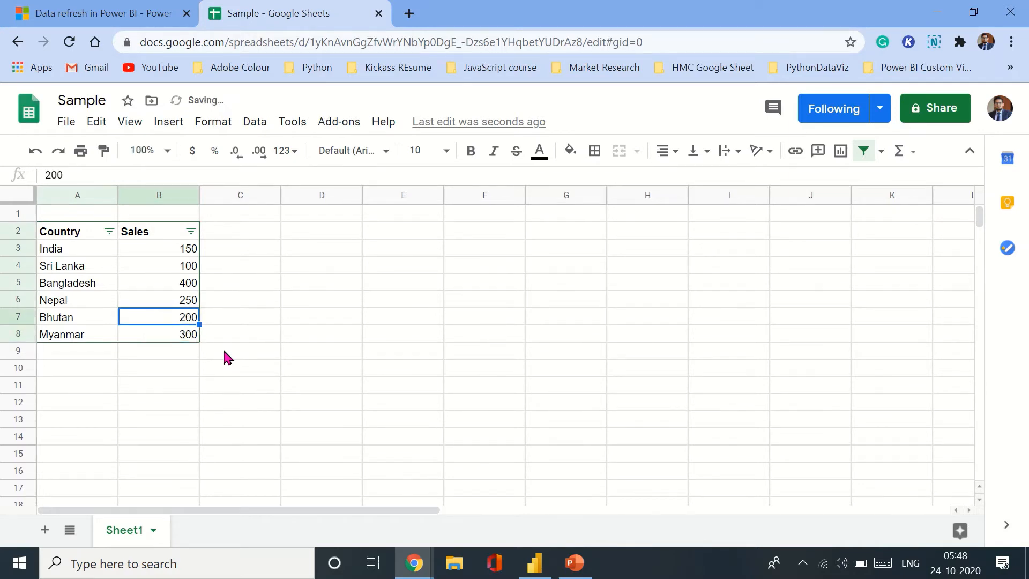
pyautogui.click(77, 248)
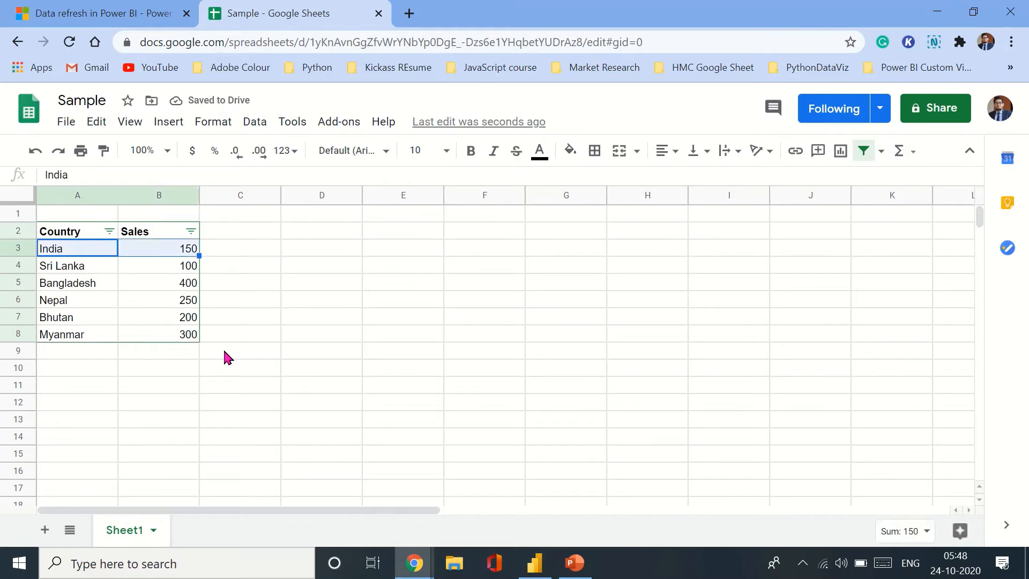
pyautogui.click(77, 282)
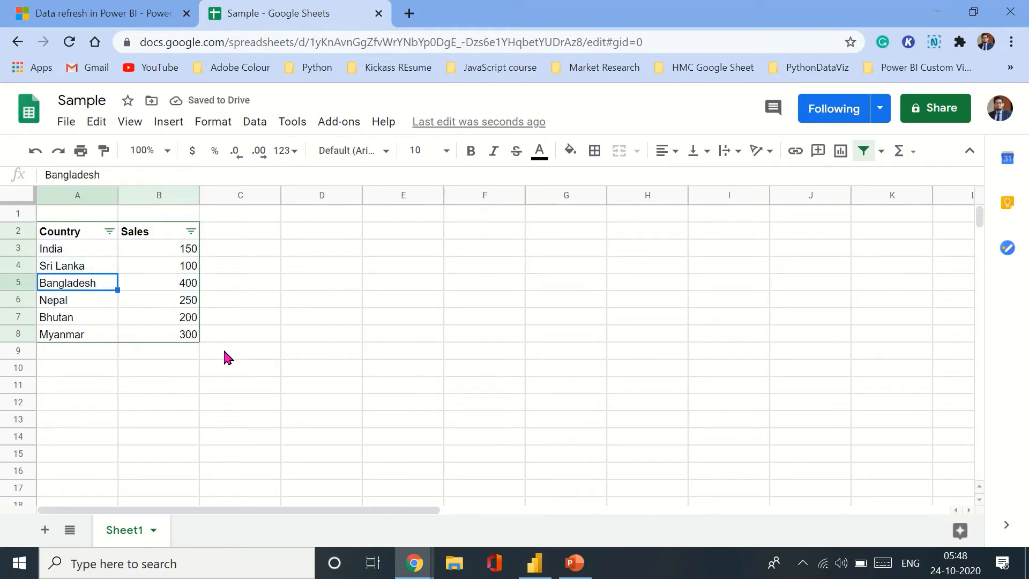
pyautogui.click(239, 350)
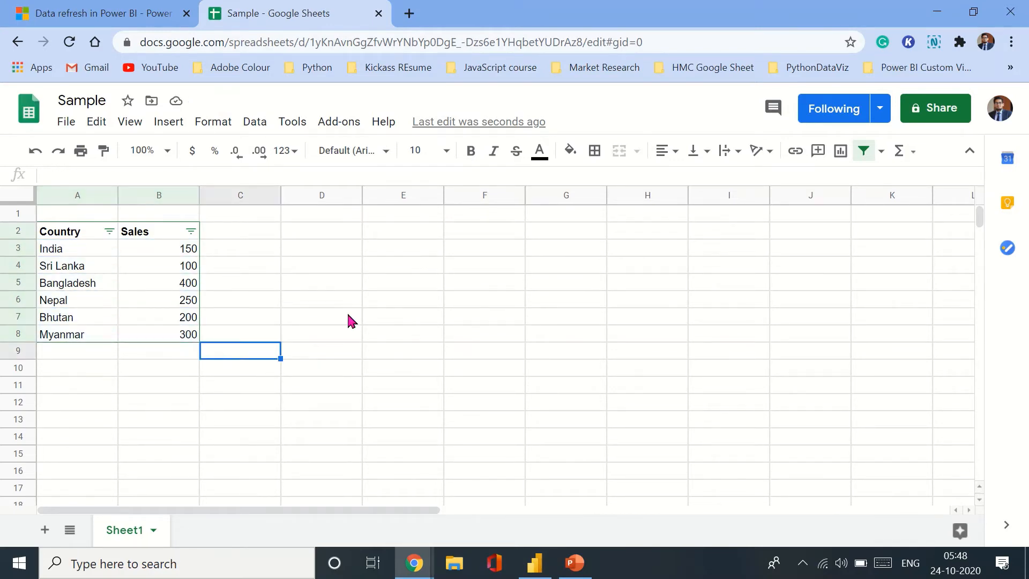
pyautogui.moveTo(471, 364)
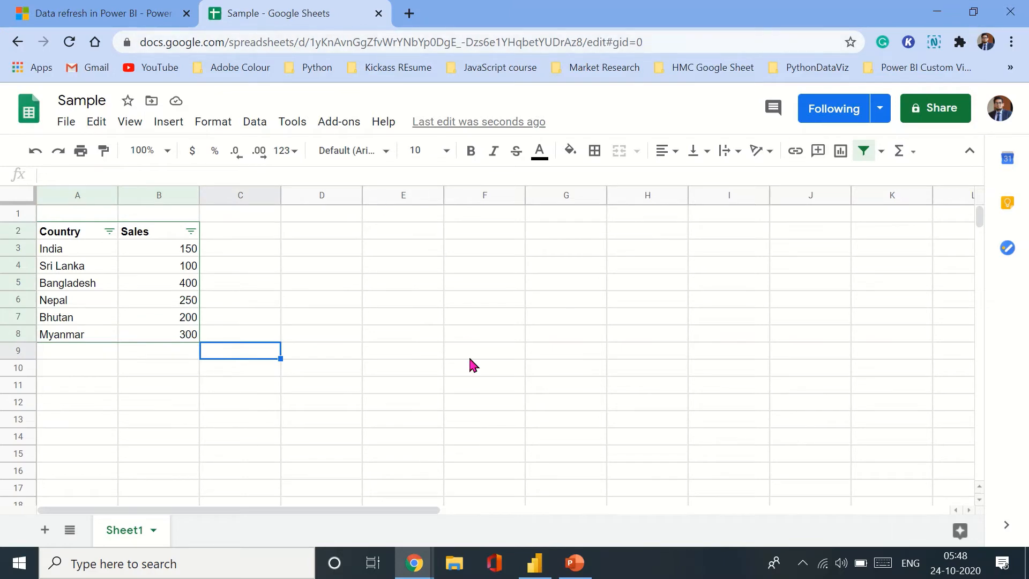
# Refresh the Desktop report from the Google Sheet and enlarge the map bubble size from 24 to 37.
pyautogui.click(535, 563)
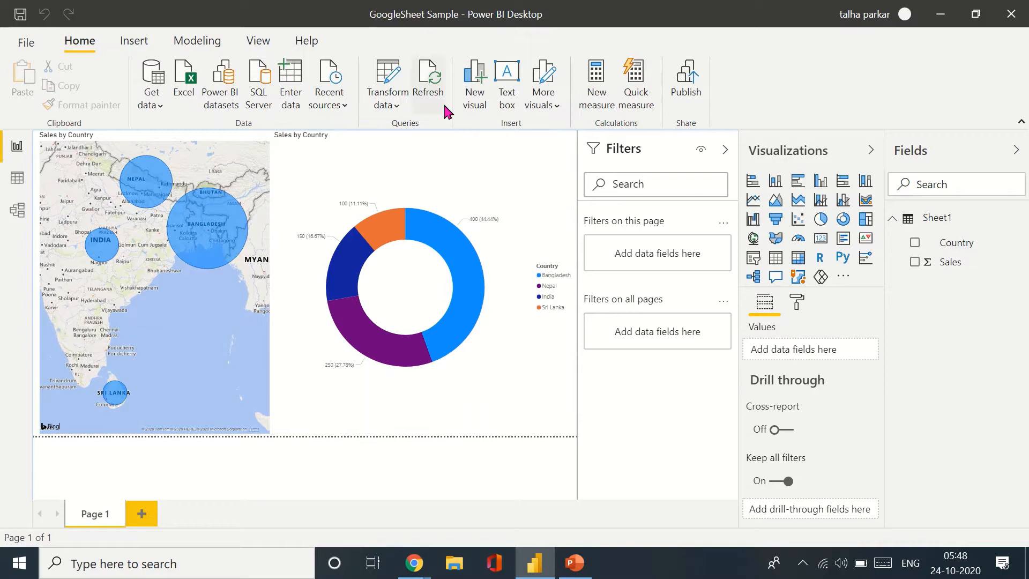
pyautogui.click(428, 77)
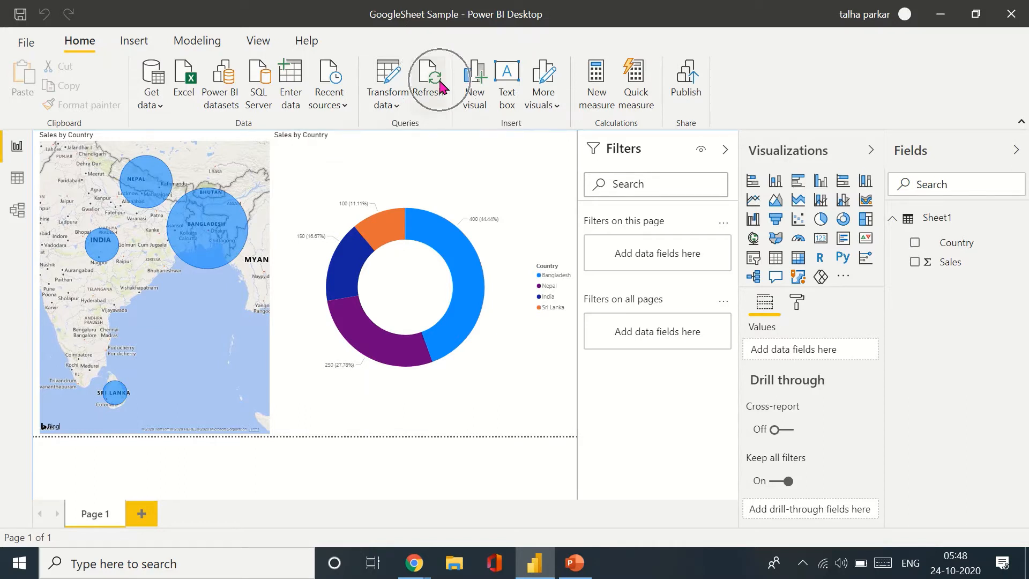
pyautogui.click(431, 79)
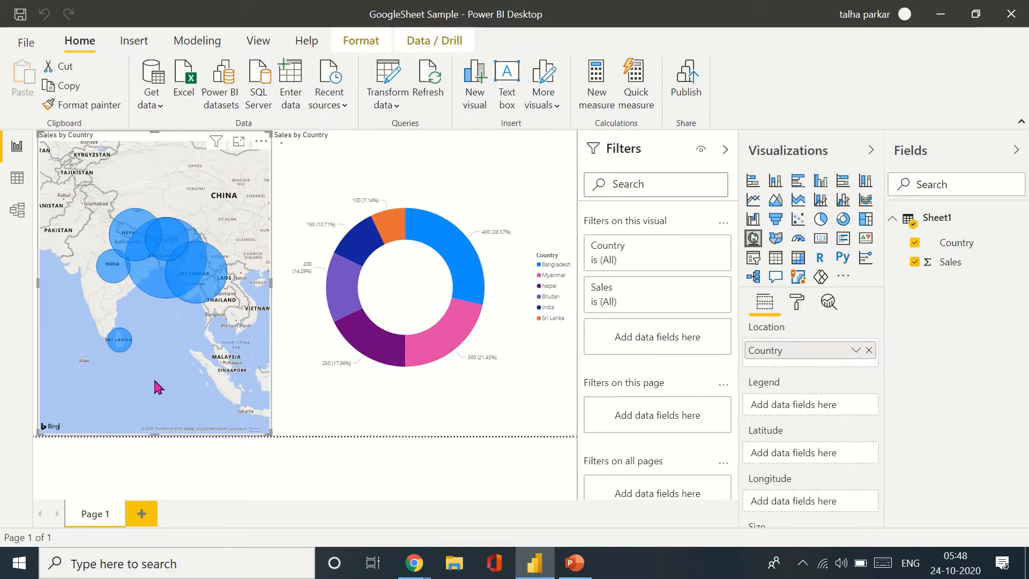
pyautogui.click(796, 302)
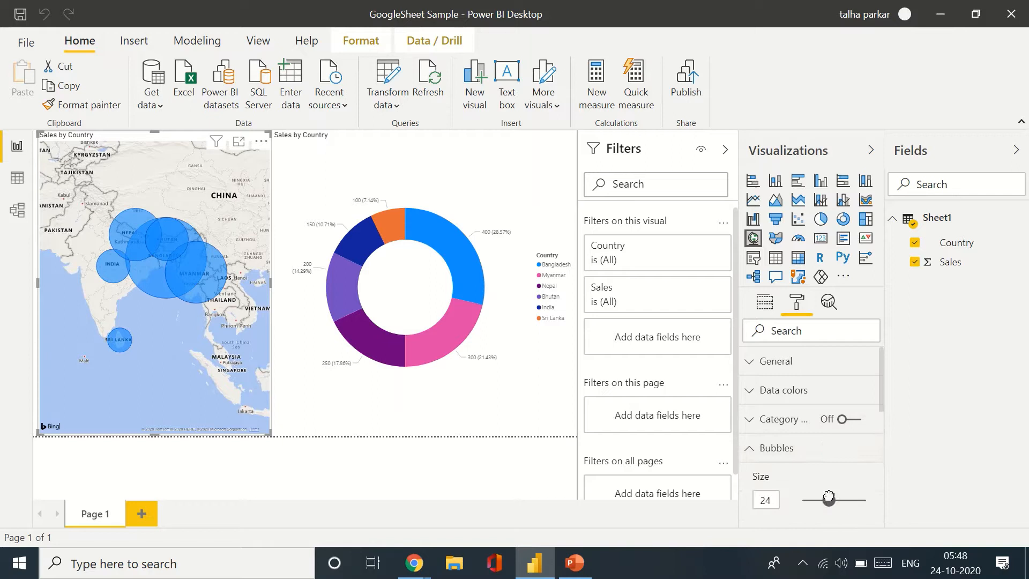
pyautogui.moveTo(828, 499); pyautogui.dragTo(835, 499)
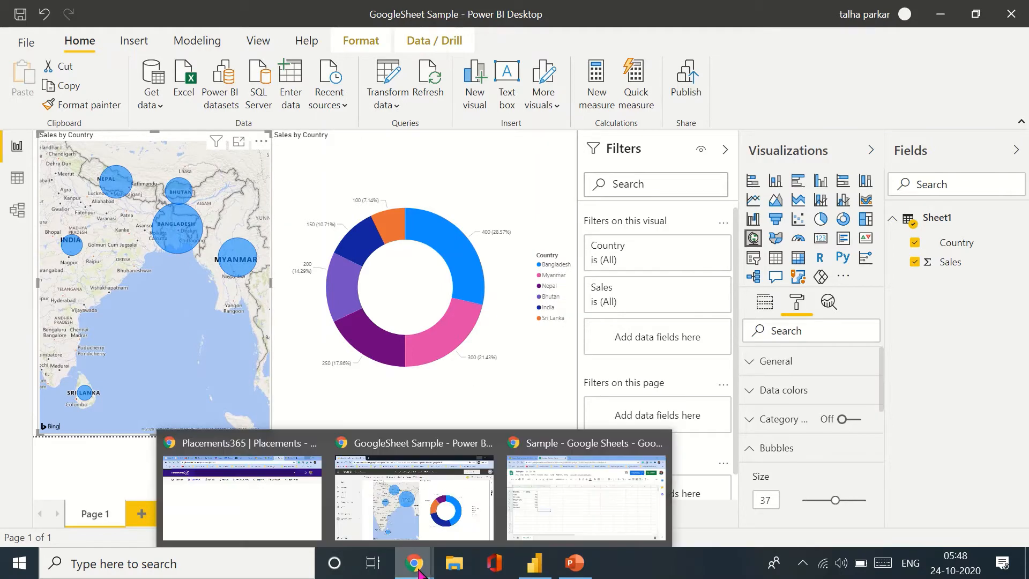
pyautogui.moveTo(414, 499)
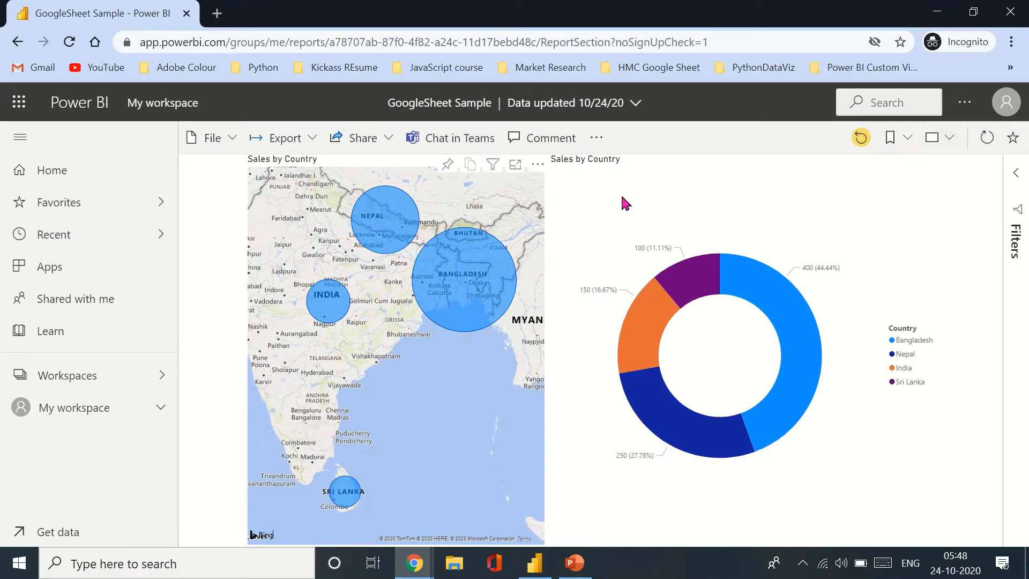
pyautogui.moveTo(486, 281)
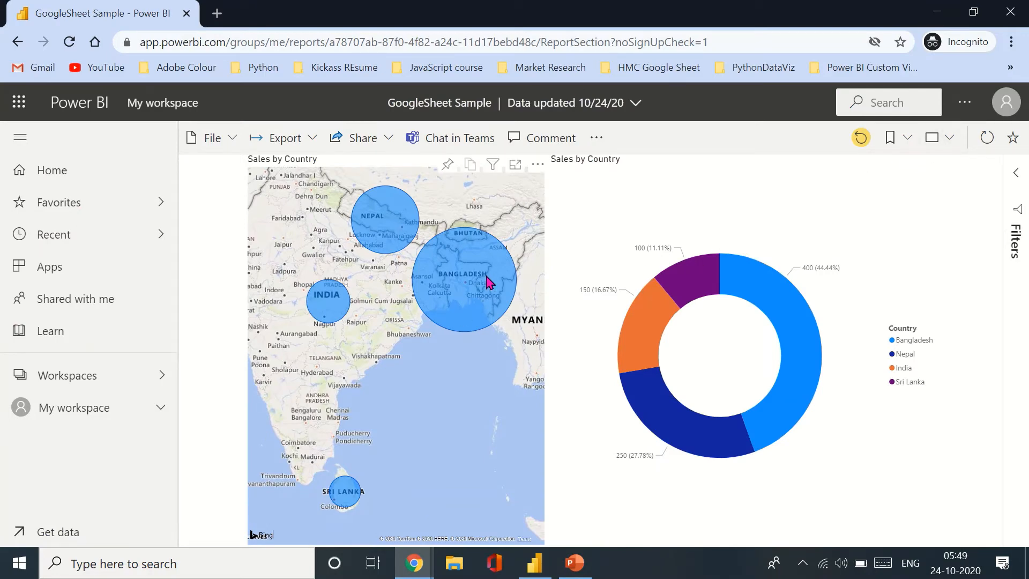
# Expand My workspace in the left navigation to list its items next to the four-country report.
pyautogui.click(77, 407)
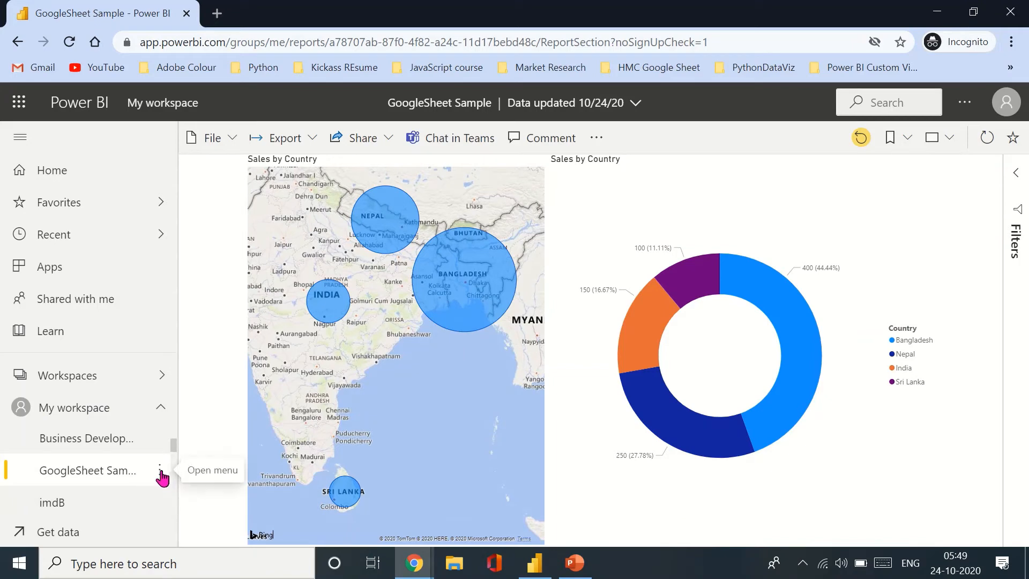
pyautogui.click(159, 471)
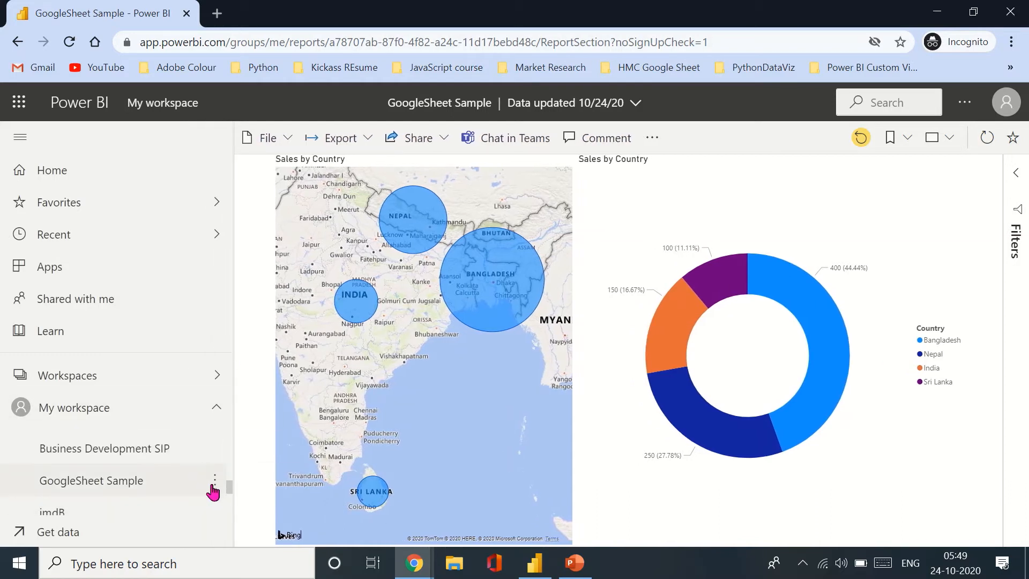
# Choose Refresh now from the GoogleSheet Sample dataset's options menu in My workspace.
pyautogui.click(214, 480)
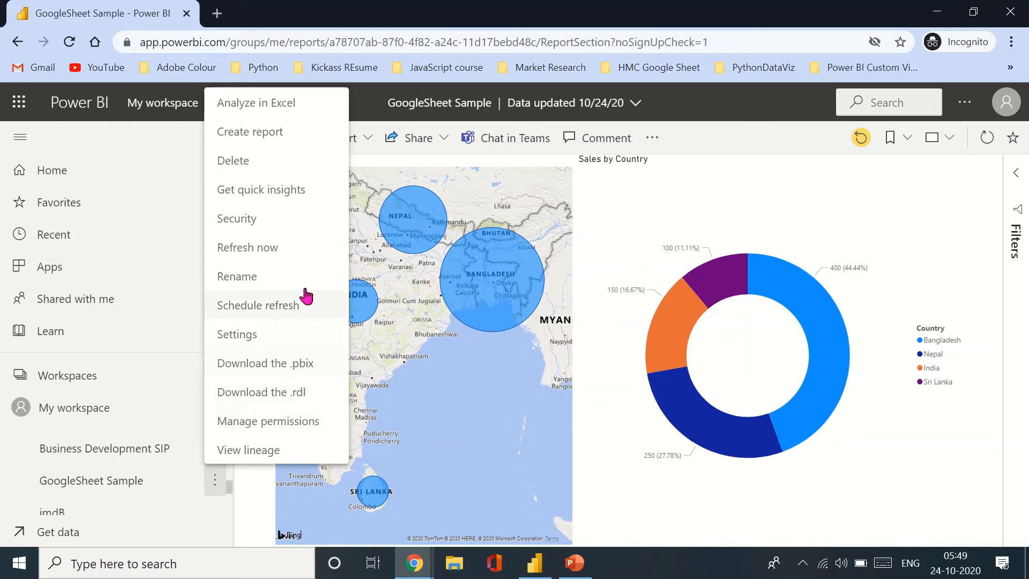
pyautogui.moveTo(308, 276)
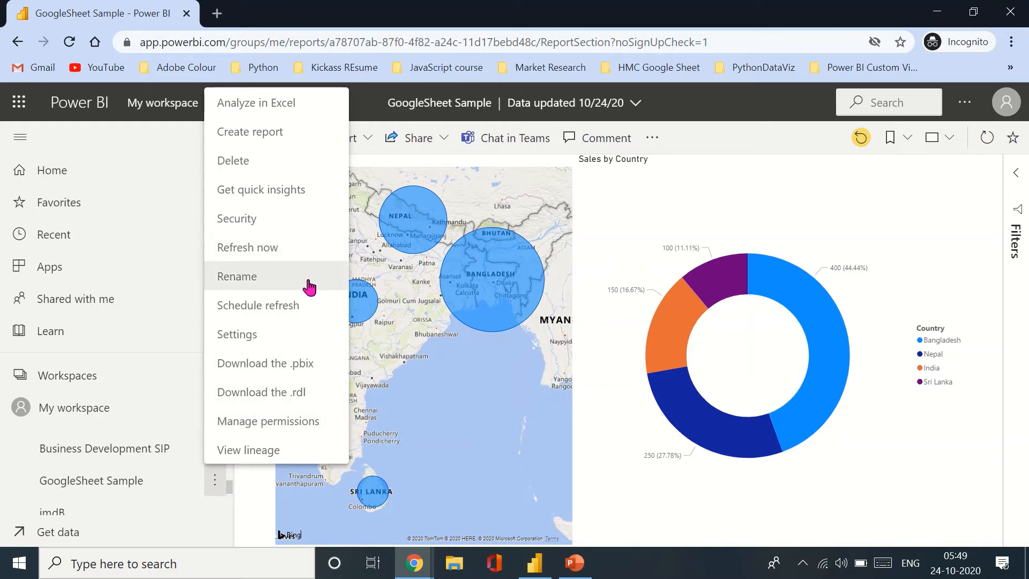
pyautogui.moveTo(302, 255)
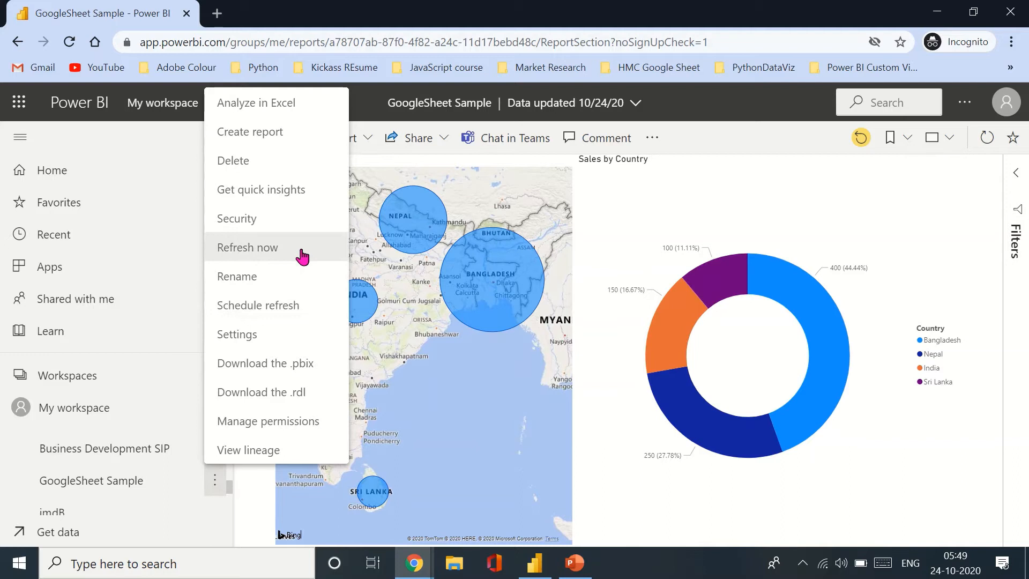
pyautogui.click(246, 247)
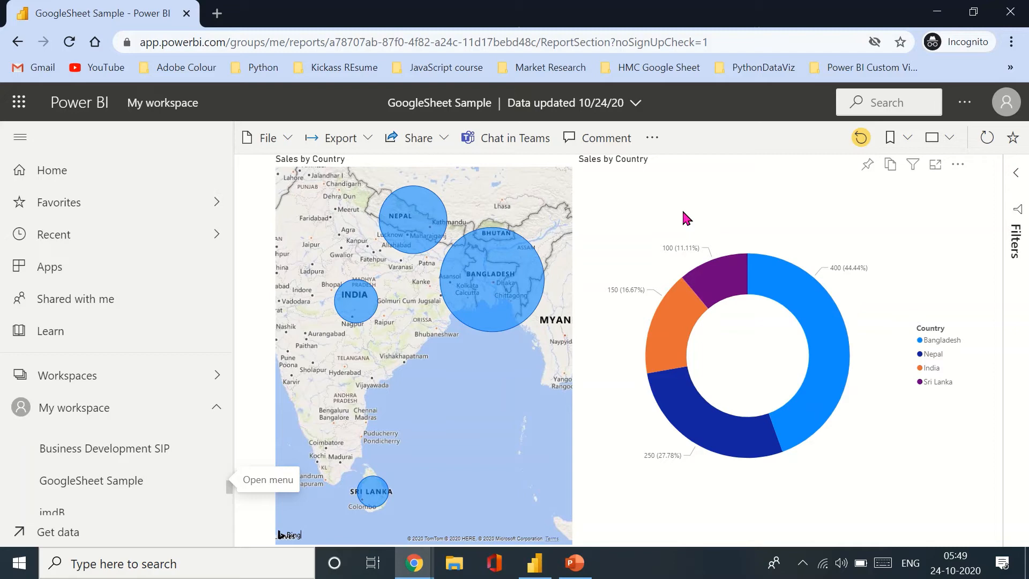
pyautogui.moveTo(995, 164)
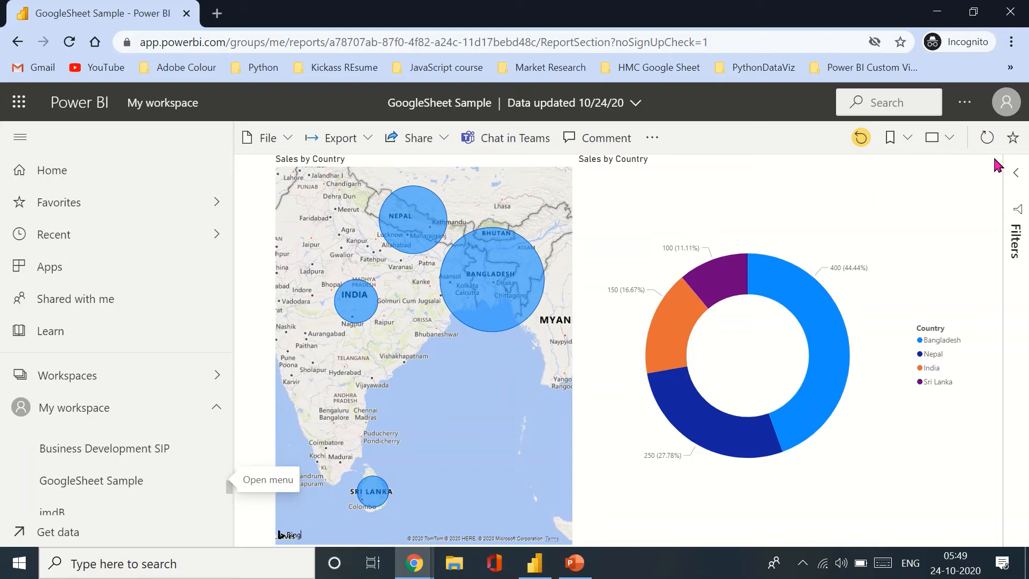
# Reload the report visuals so the map and donut show six countries including Bhutan and Myanmar.
pyautogui.click(987, 138)
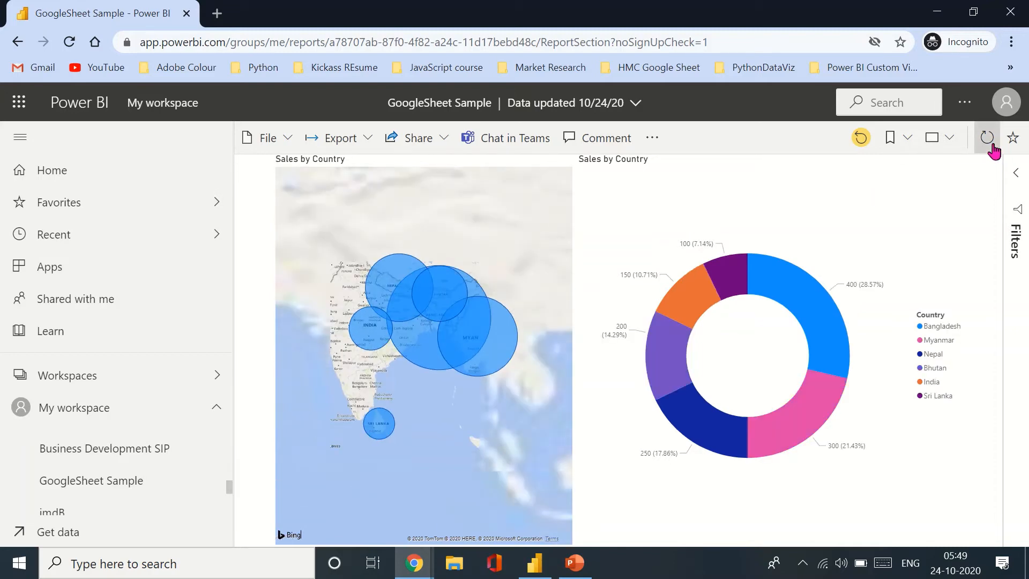
pyautogui.click(987, 138)
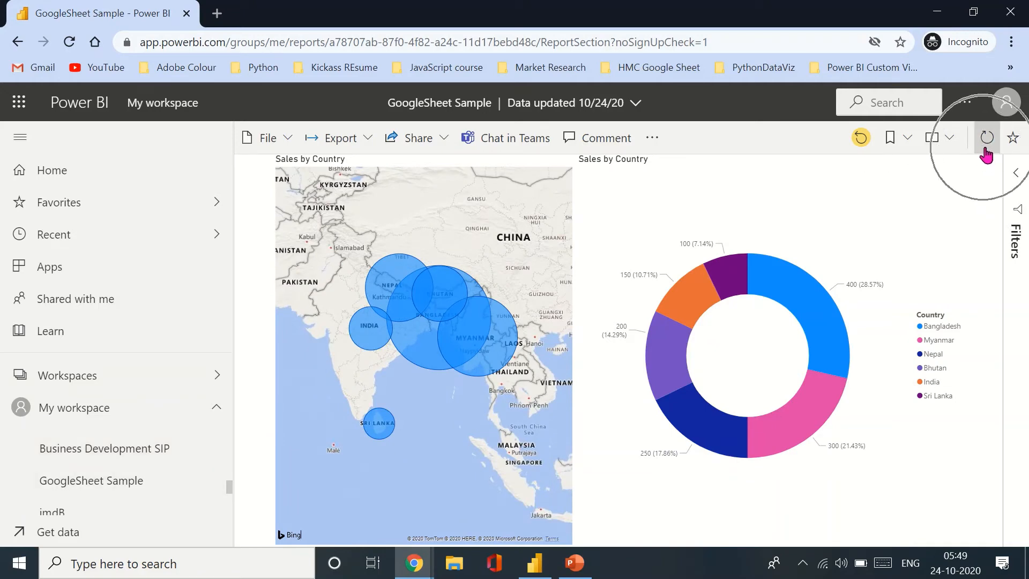
pyautogui.moveTo(941, 271)
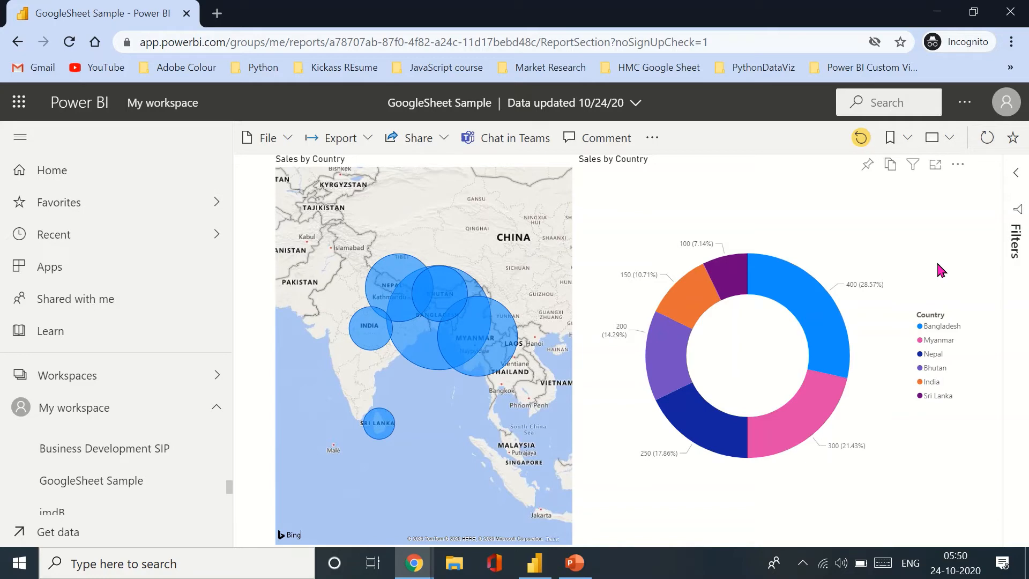
pyautogui.moveTo(960, 246)
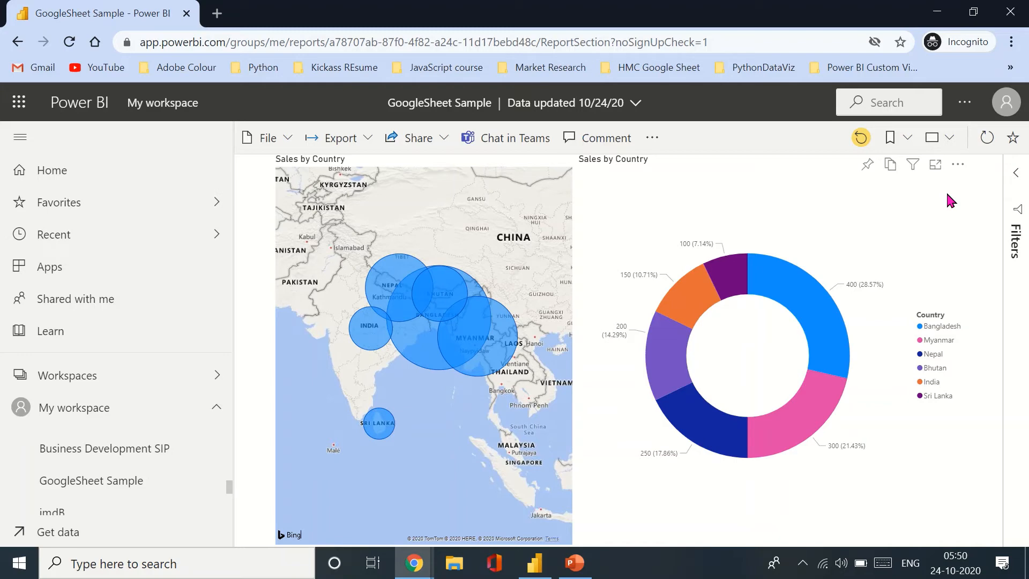
pyautogui.moveTo(954, 212)
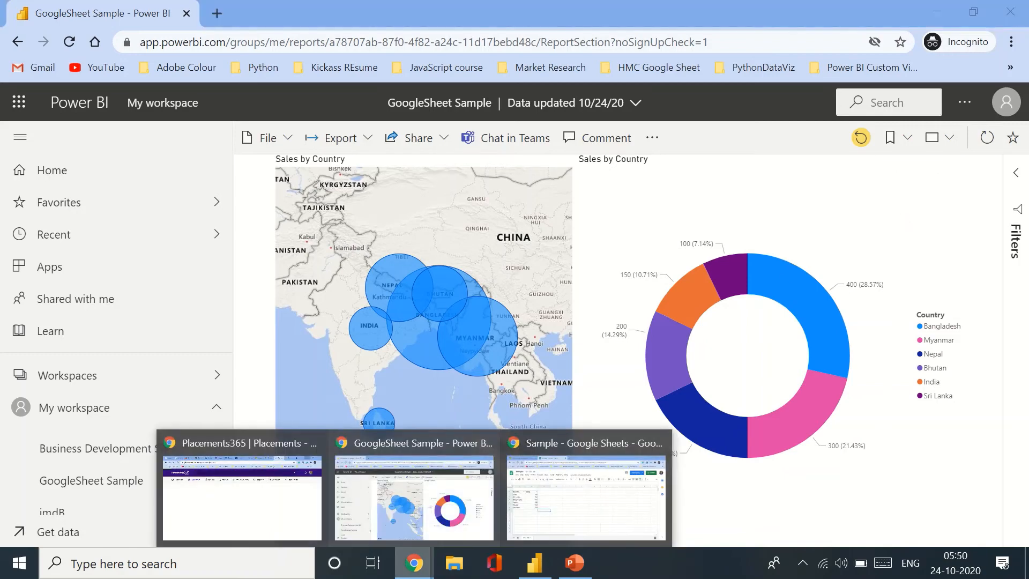
pyautogui.rightClick(413, 563)
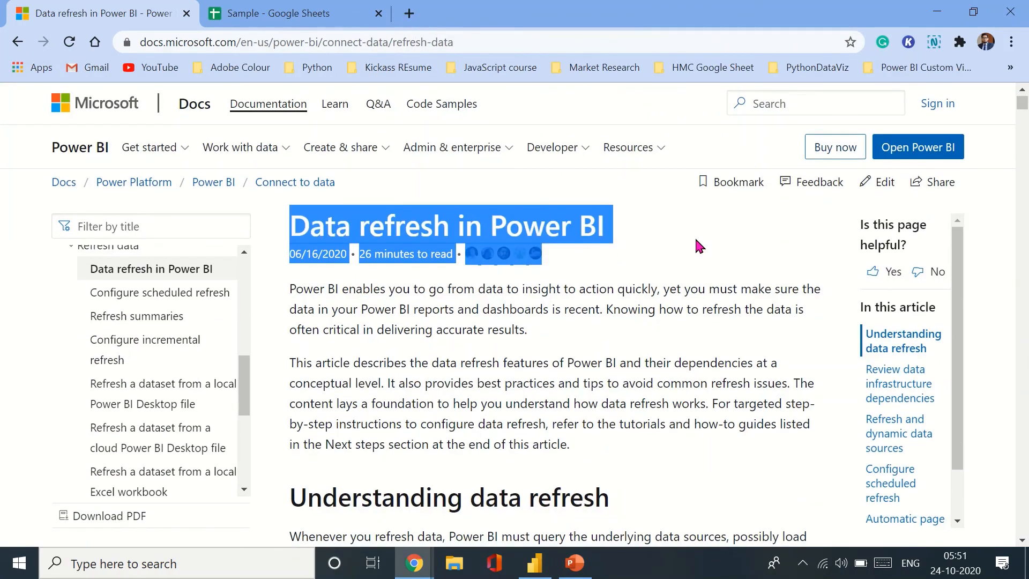
# Read the Data refresh article's refresh types and Best practices section, then return to the Desktop report.
pyautogui.scroll(-3)
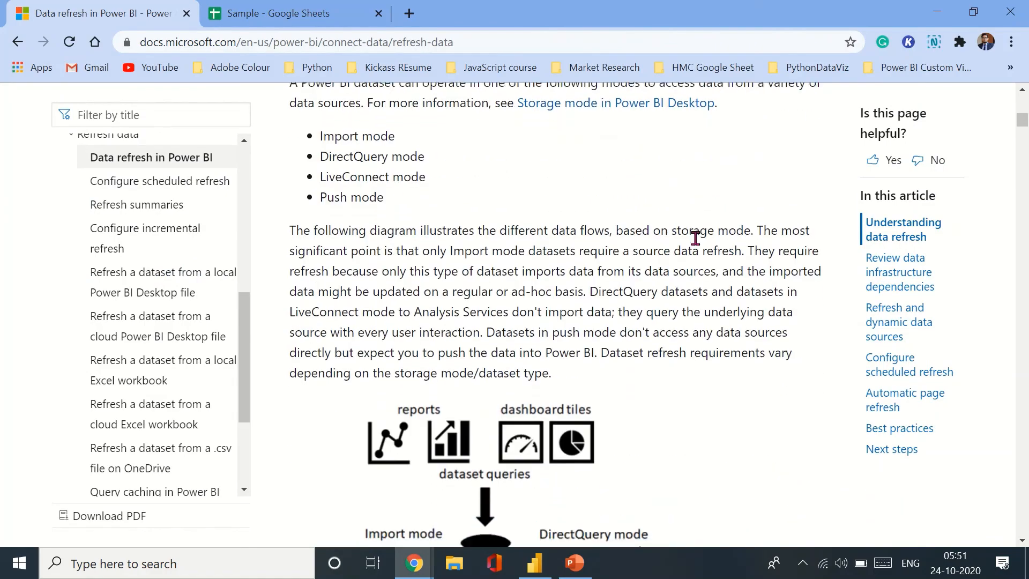
pyautogui.scroll(-3)
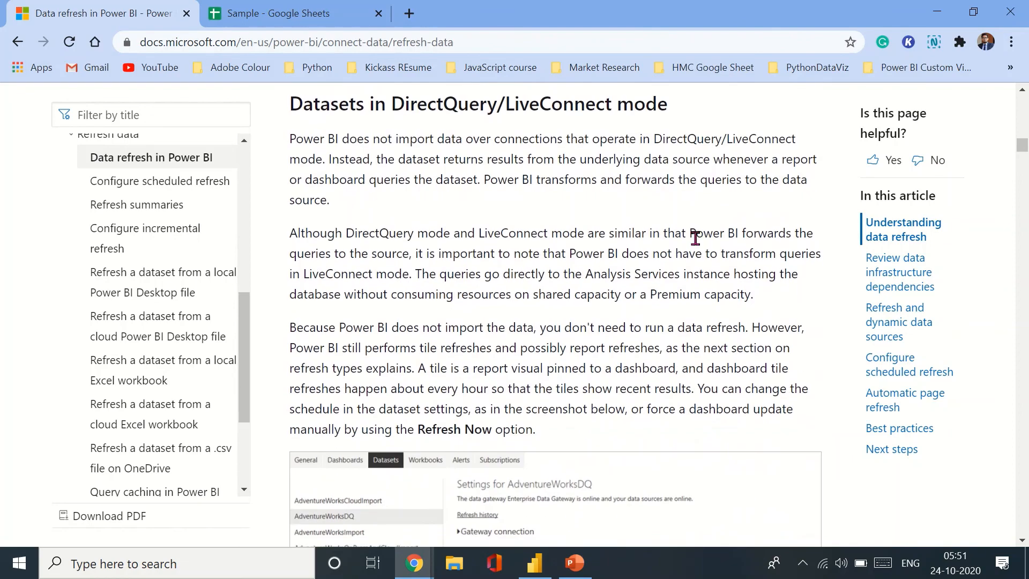
pyautogui.scroll(-3)
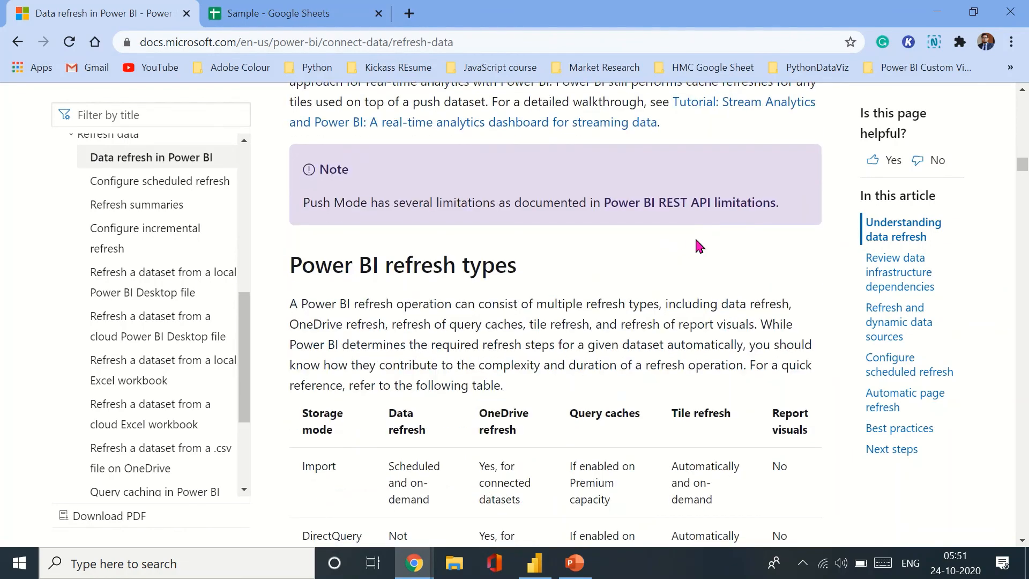
pyautogui.scroll(-3)
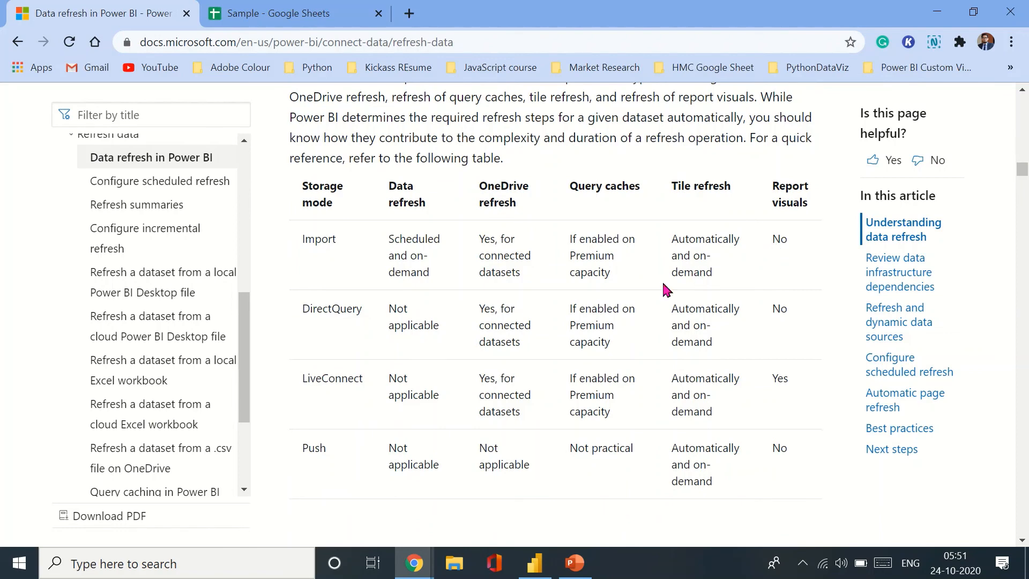
pyautogui.scroll(-3)
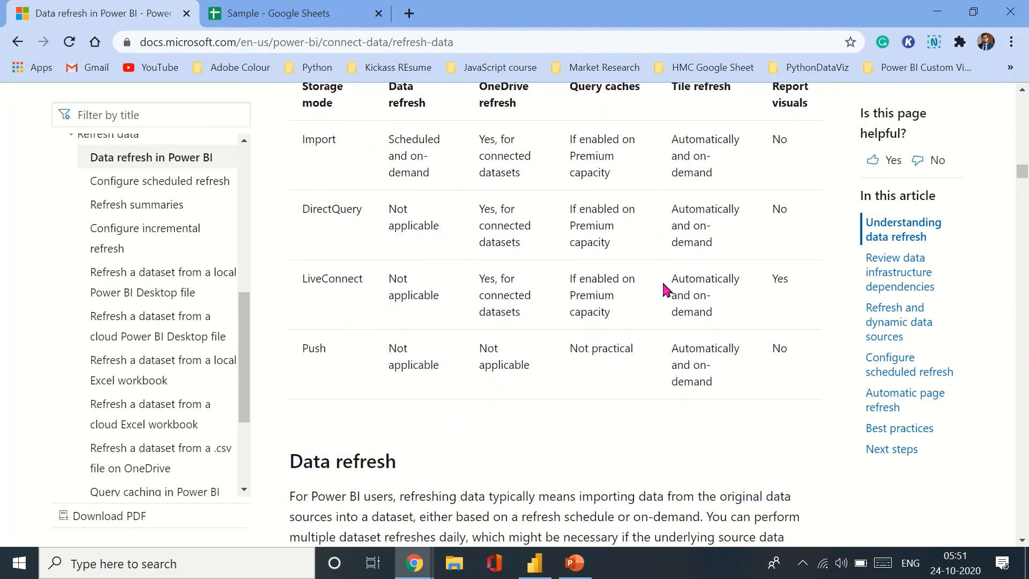
pyautogui.click(899, 427)
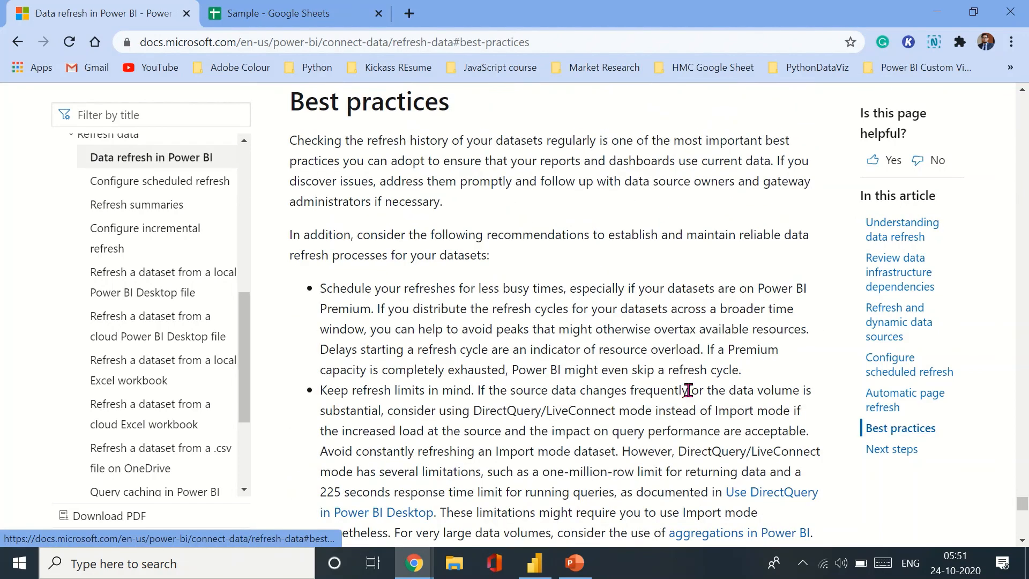
pyautogui.scroll(-3)
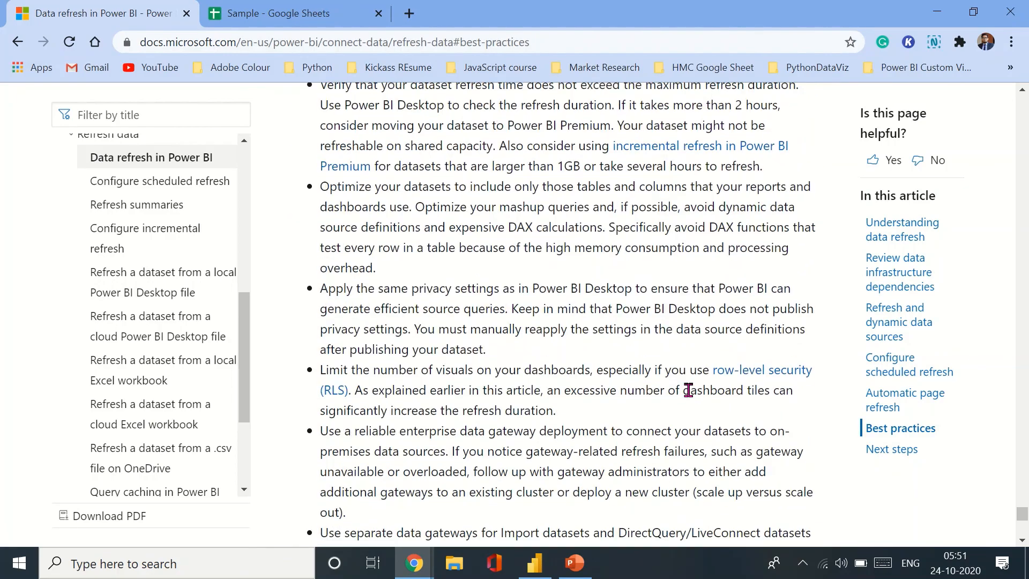
pyautogui.scroll(-3)
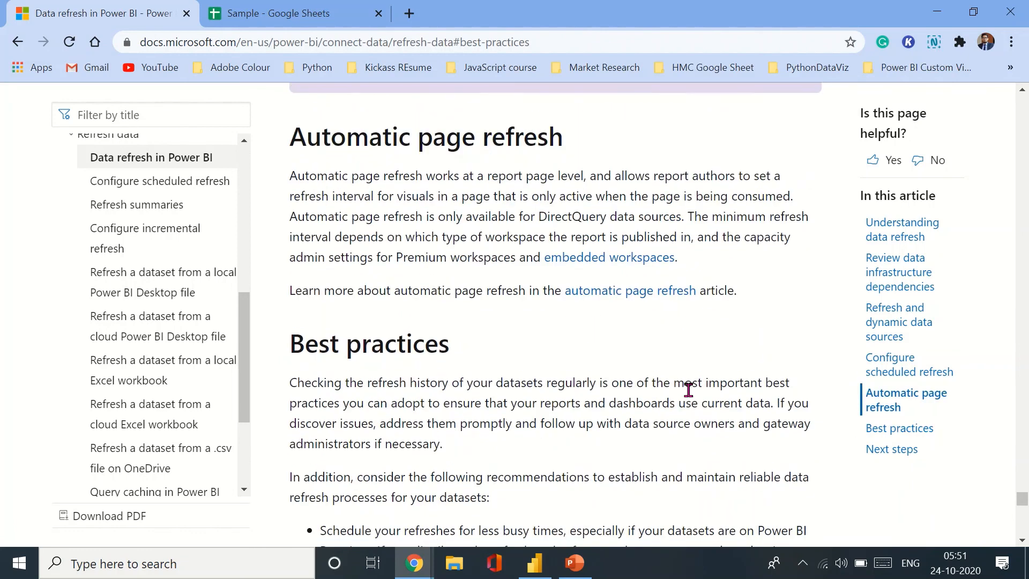
pyautogui.click(534, 563)
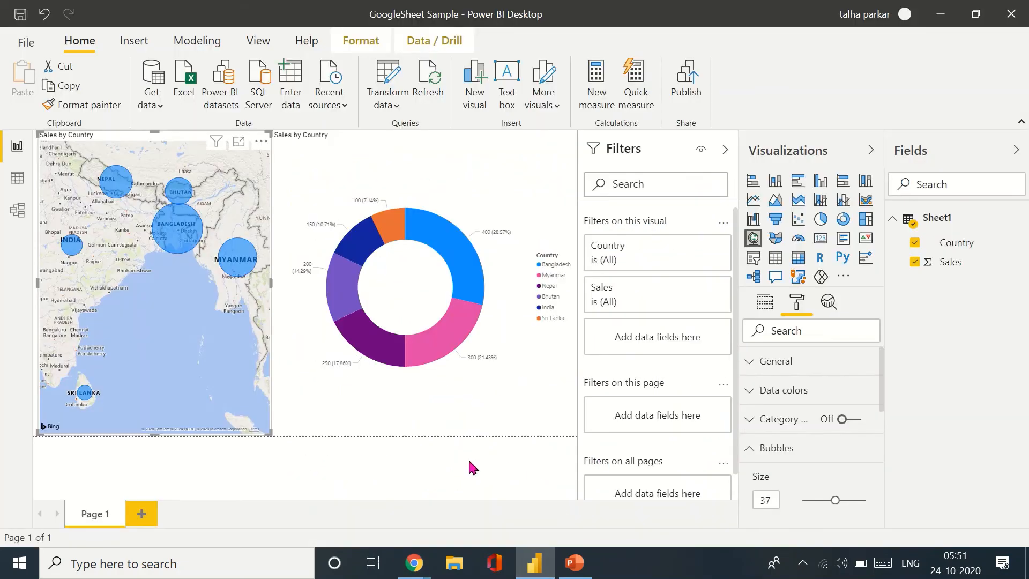